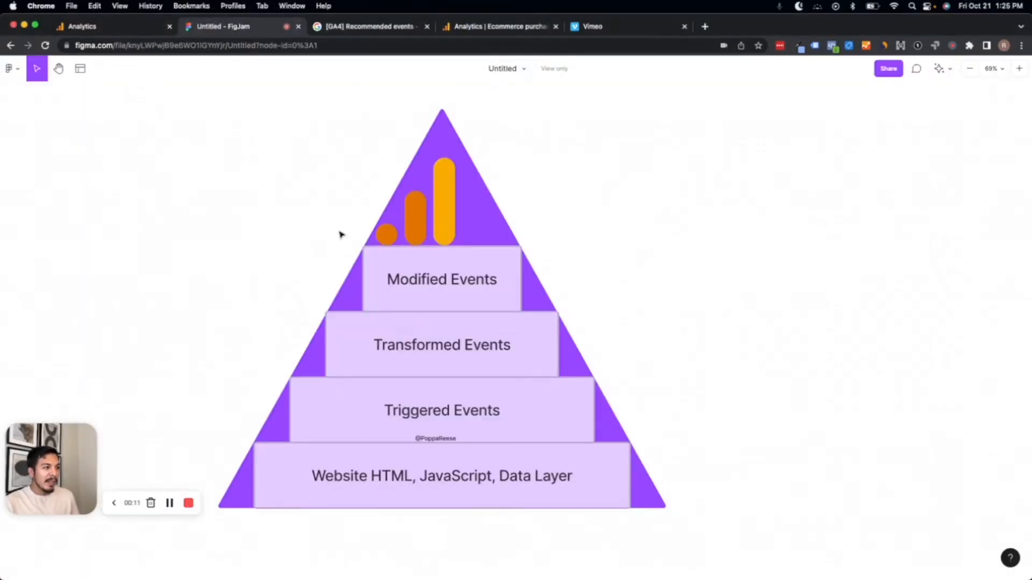
pyautogui.moveTo(354, 233)
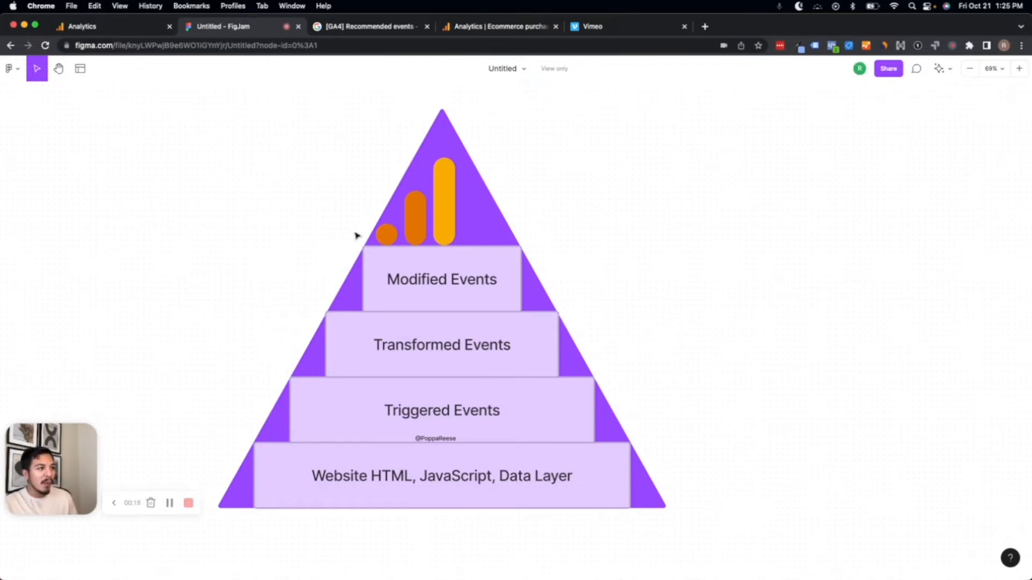
pyautogui.moveTo(421, 289)
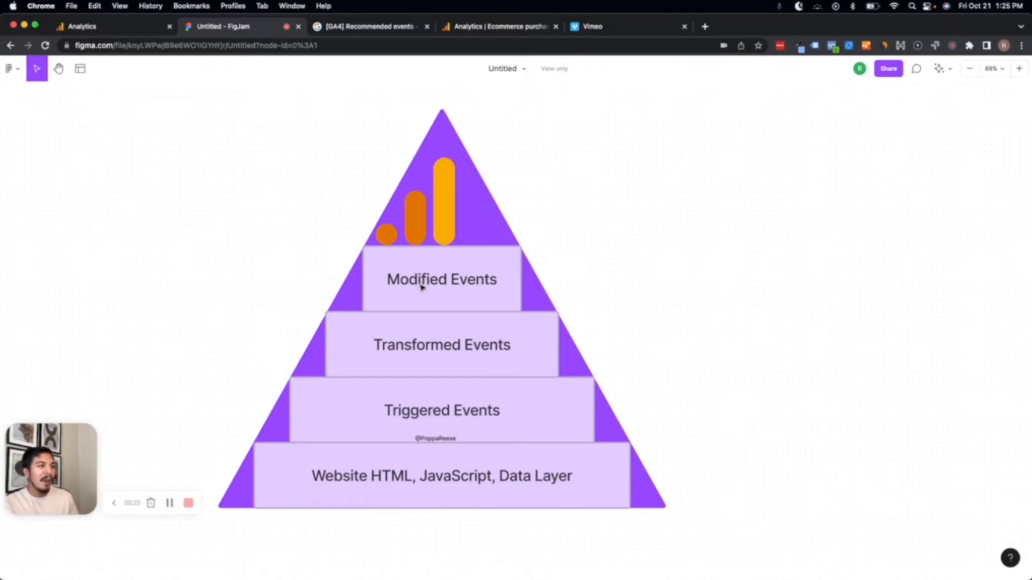
pyautogui.moveTo(425, 295)
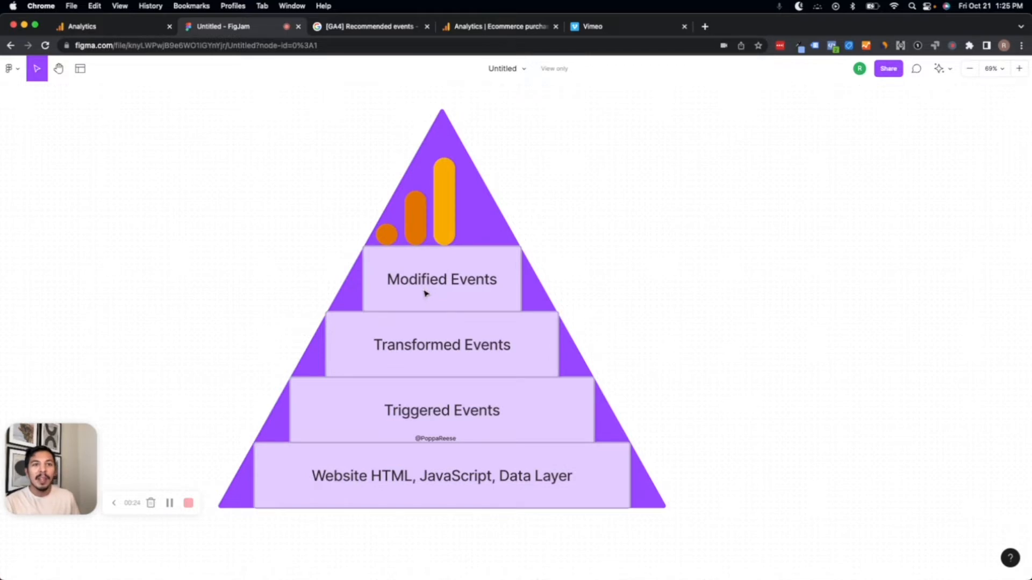
pyautogui.moveTo(426, 298)
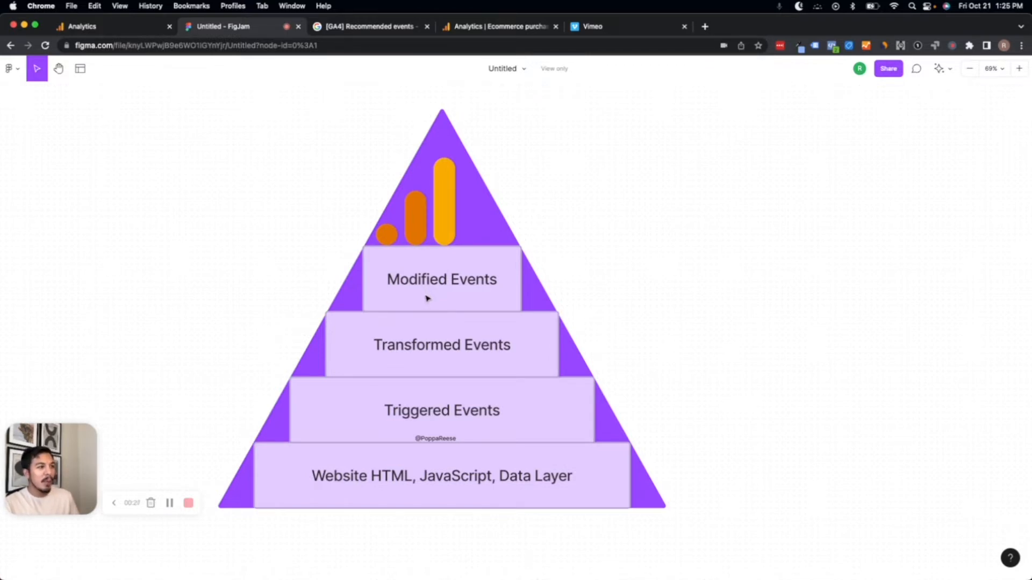
pyautogui.moveTo(473, 391)
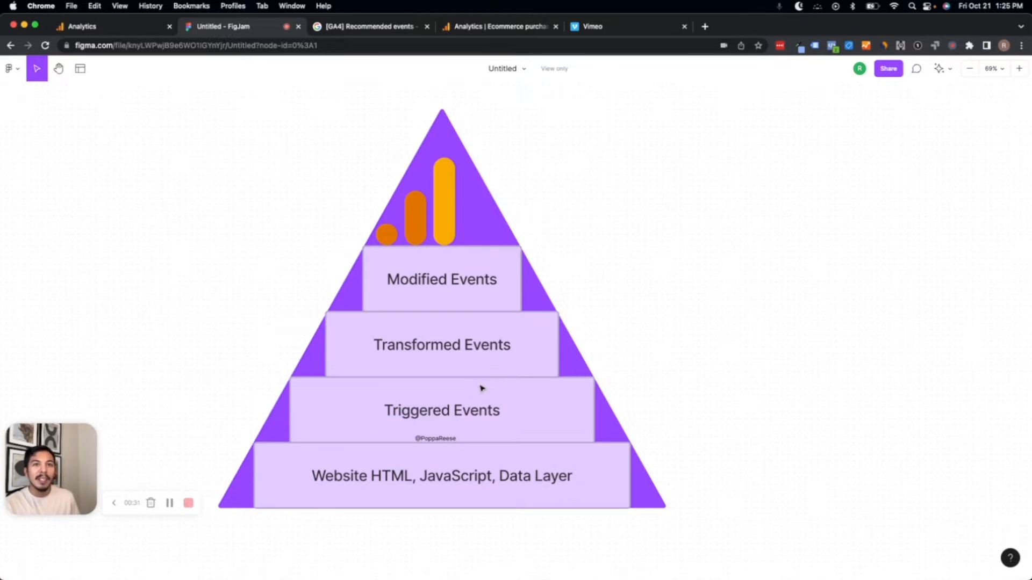
pyautogui.moveTo(484, 387)
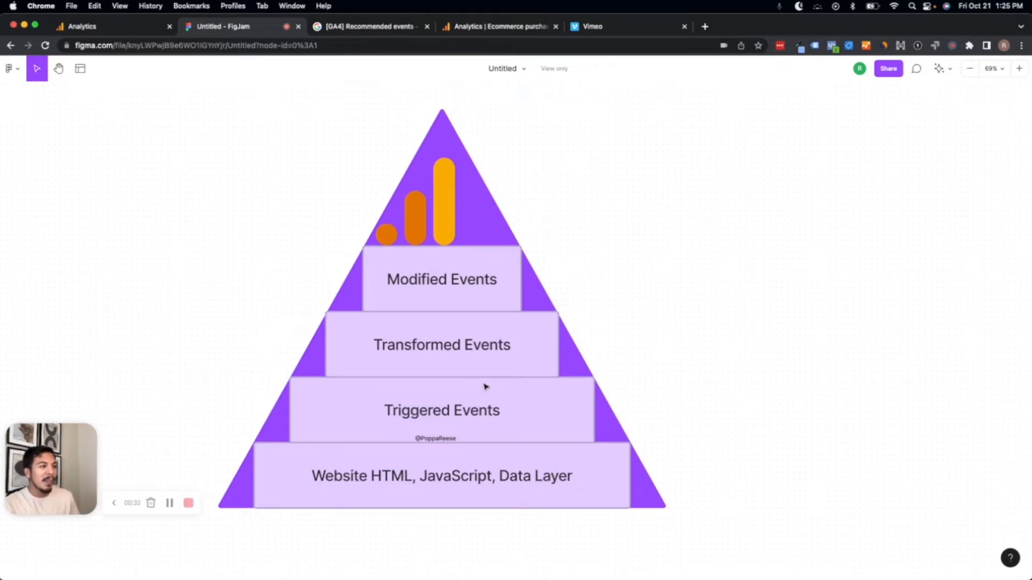
pyautogui.moveTo(509, 381)
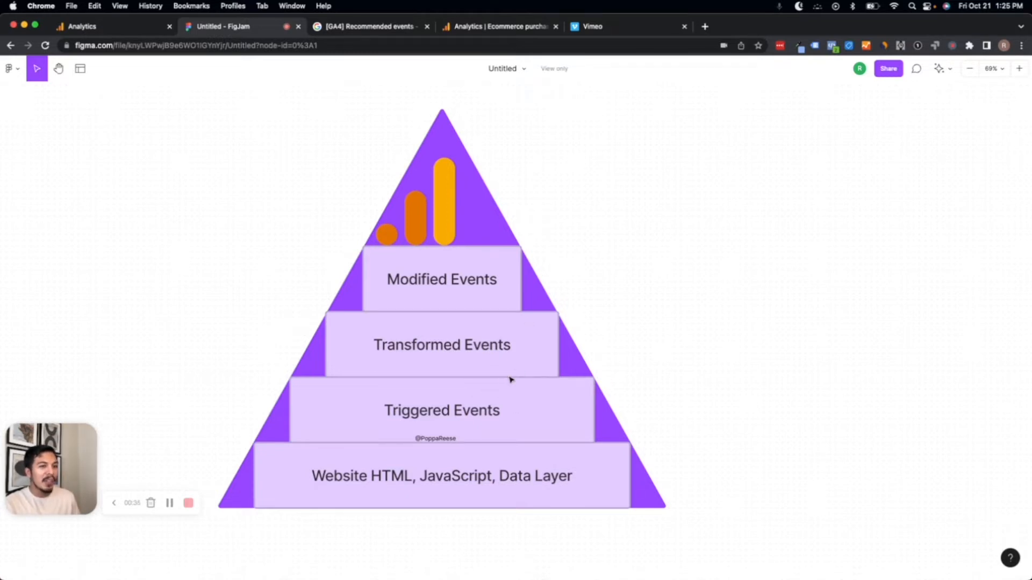
pyautogui.moveTo(323, 130)
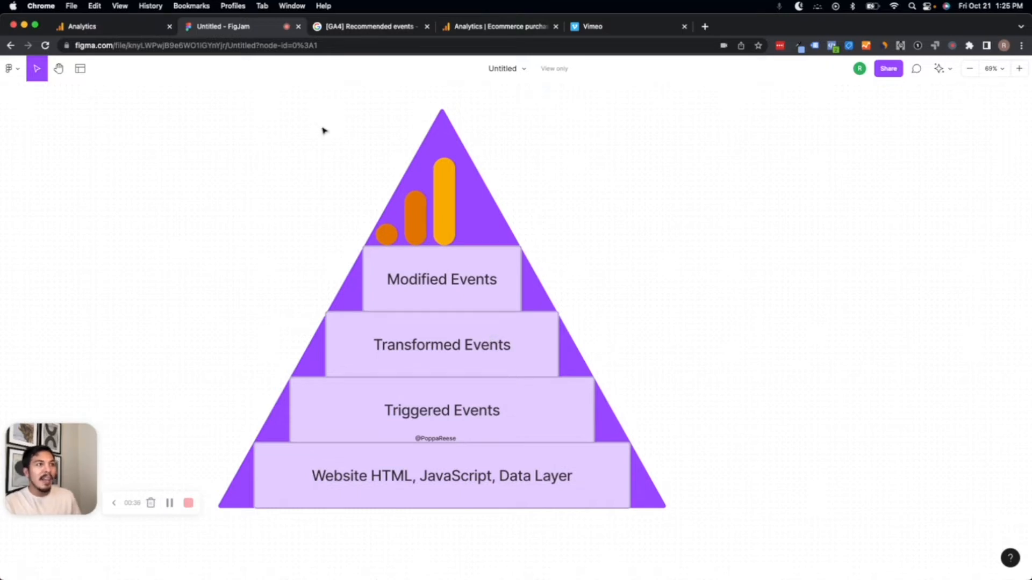
# - View the empty Ecommerce purchases report, then go to the Recommended events help article
pyautogui.click(82, 26)
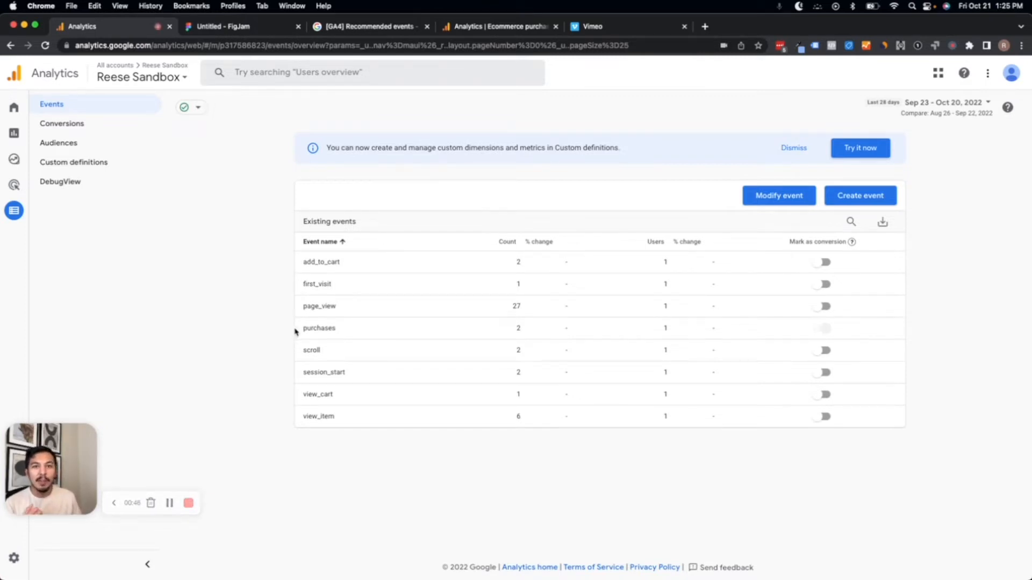
pyautogui.moveTo(336, 329)
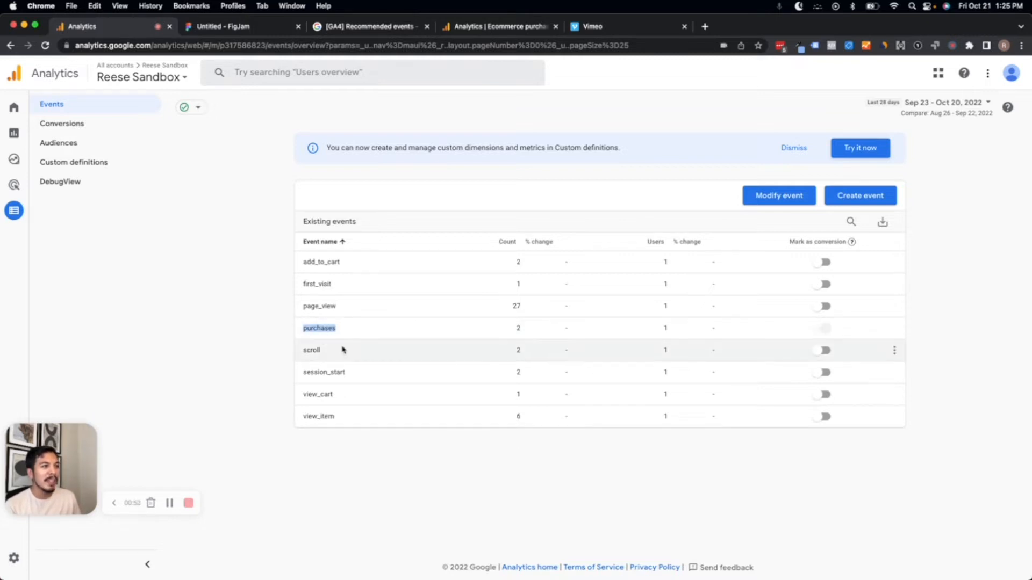
pyautogui.moveTo(406, 349)
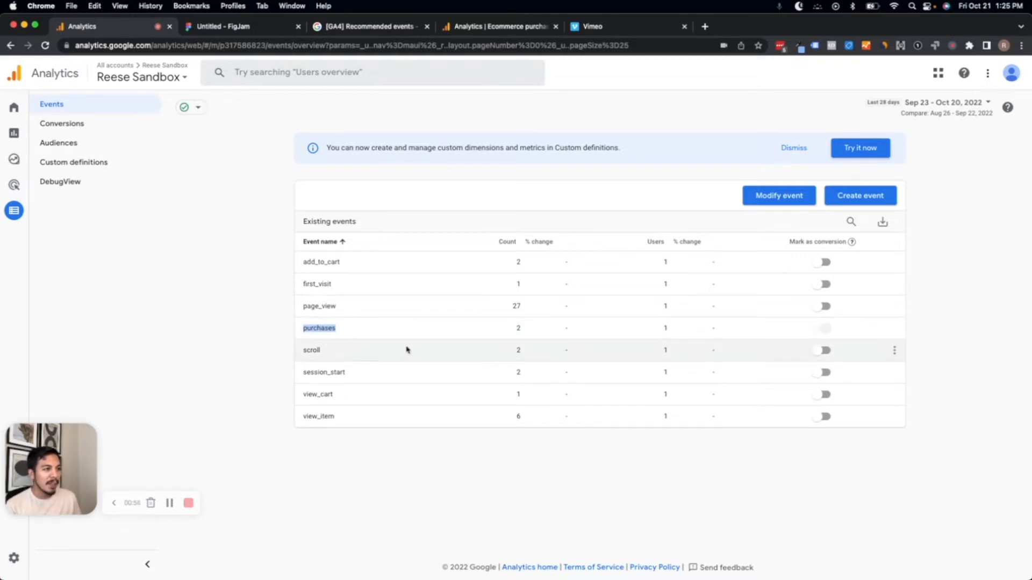
pyautogui.moveTo(384, 240)
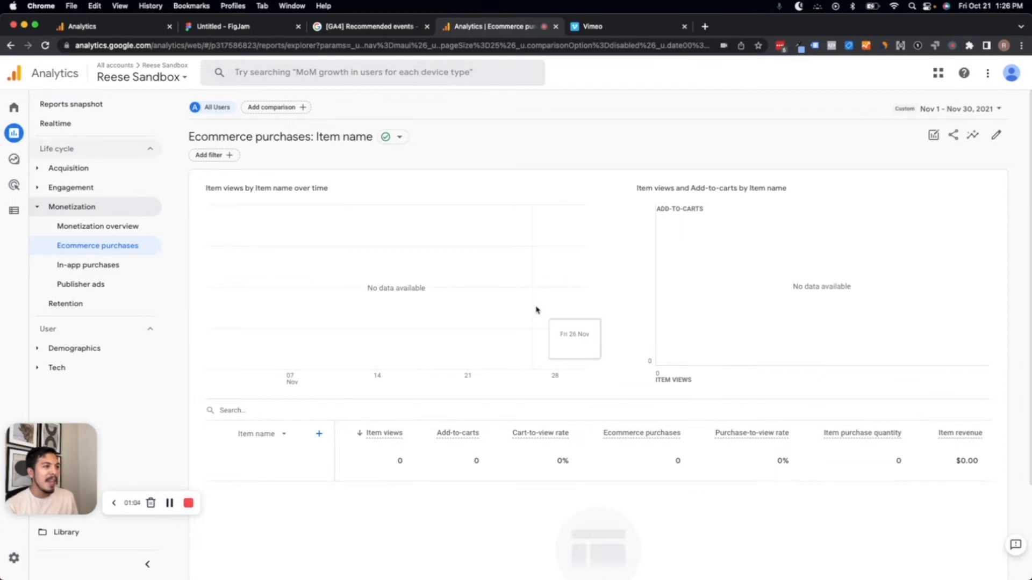
pyautogui.moveTo(541, 246)
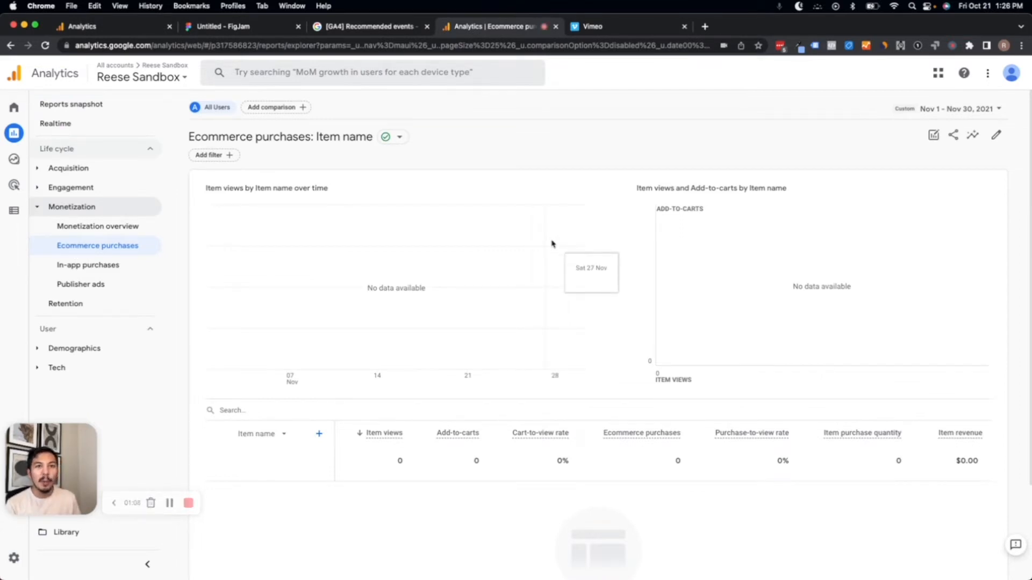
pyautogui.moveTo(564, 251)
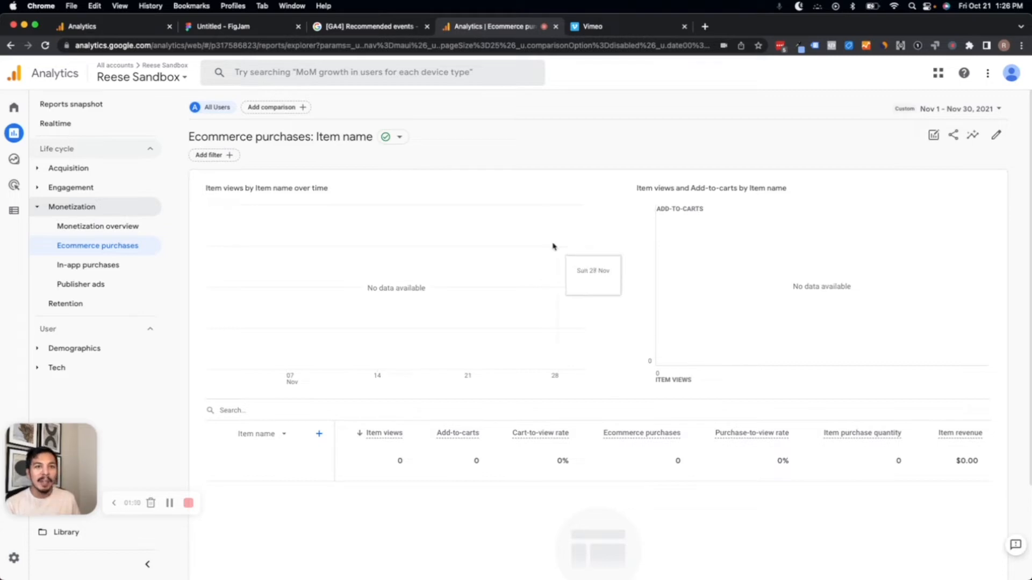
pyautogui.moveTo(506, 288)
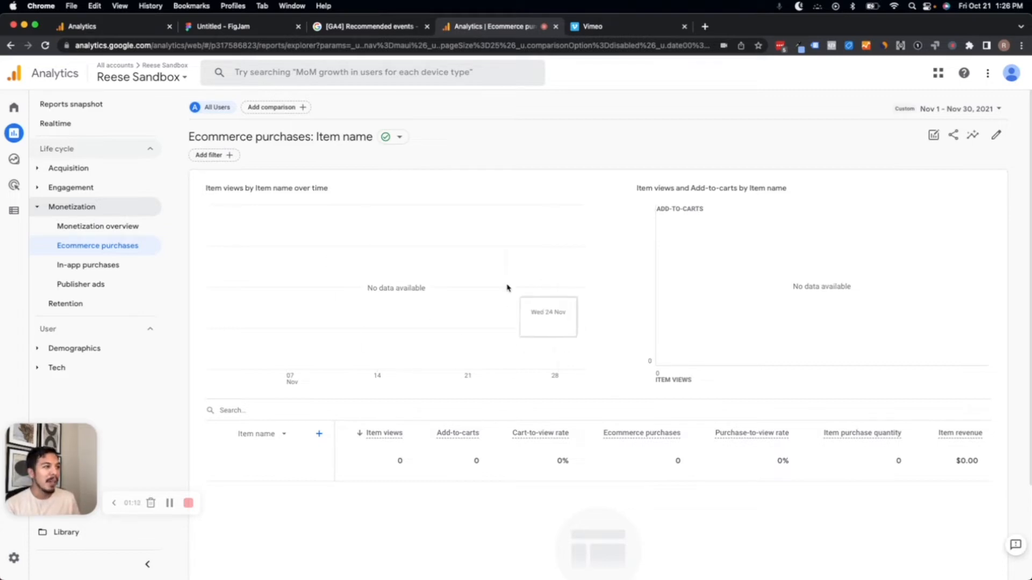
pyautogui.click(369, 25)
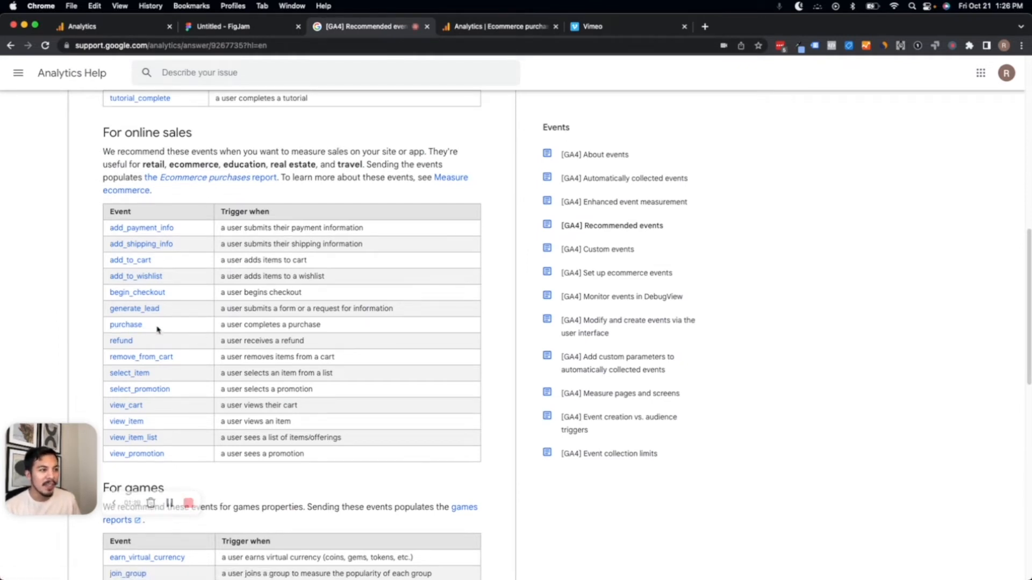
pyautogui.moveTo(126, 325)
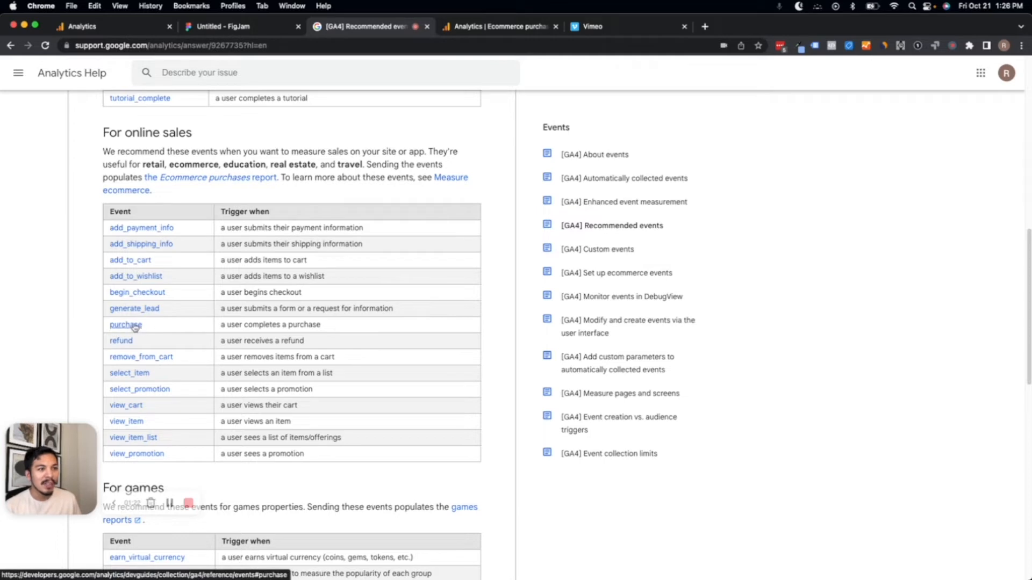
pyautogui.moveTo(182, 324)
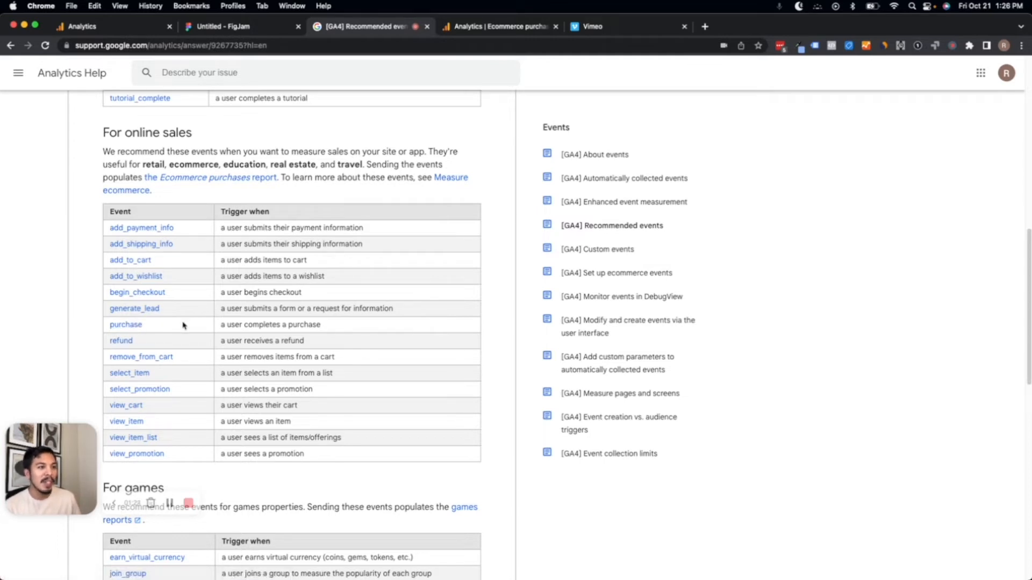
# - Return from the help page's online sales events table to the GA4 events list
pyautogui.click(496, 26)
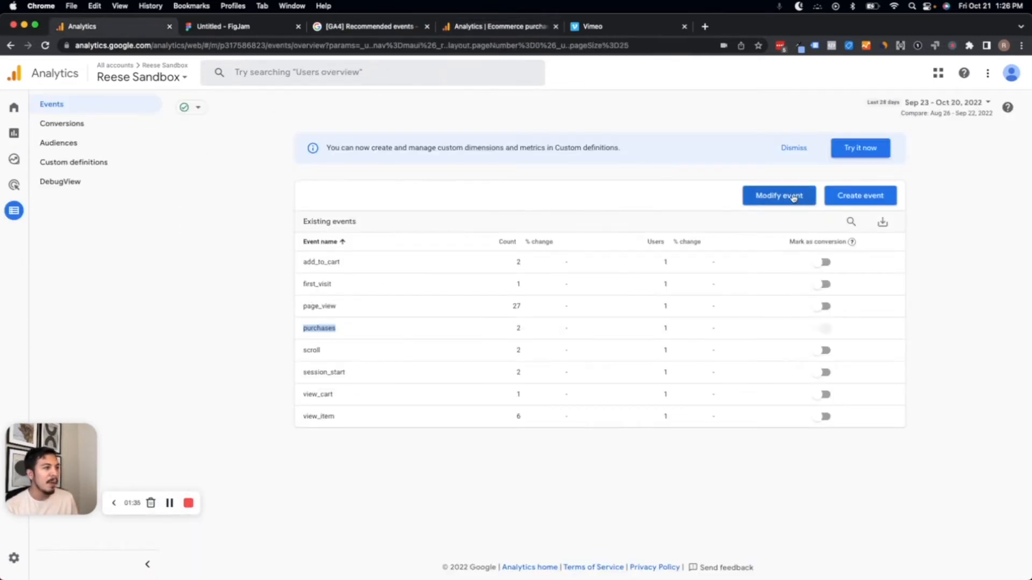
# - Start a modification named 'purchases > purchase' matching event_name equals 'purchases'
pyautogui.click(778, 196)
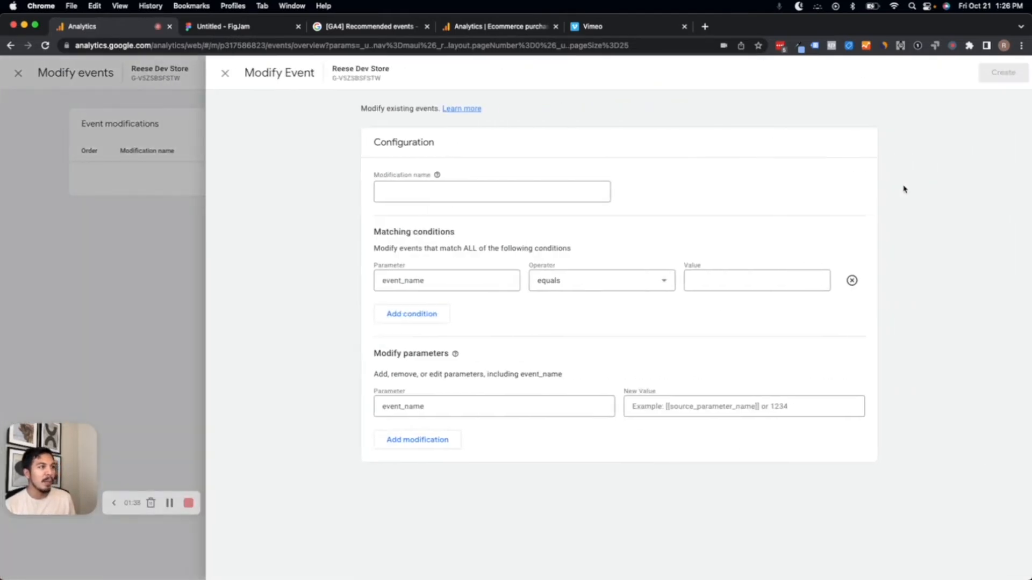
pyautogui.write('purchases')
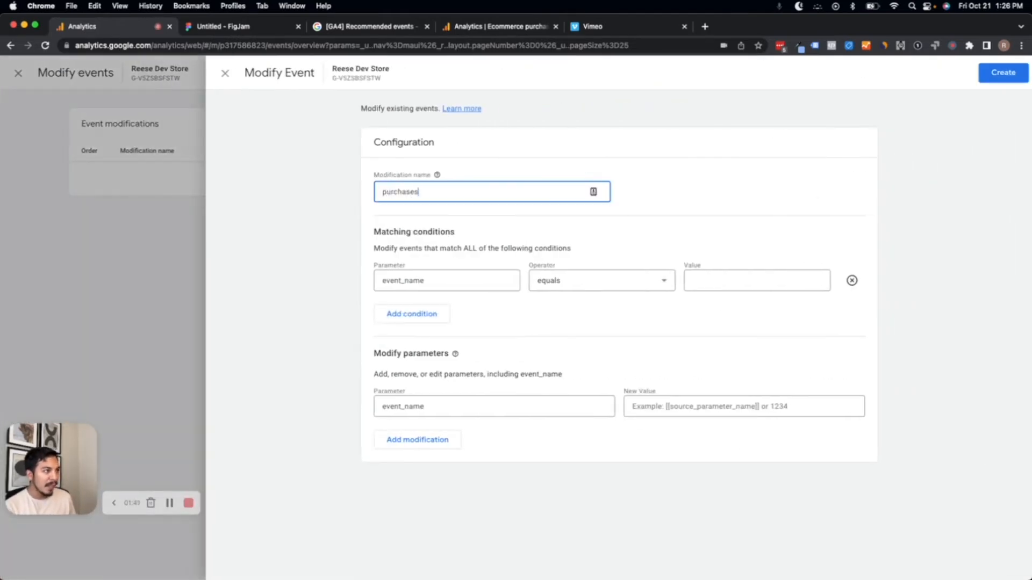
pyautogui.write('> purchase')
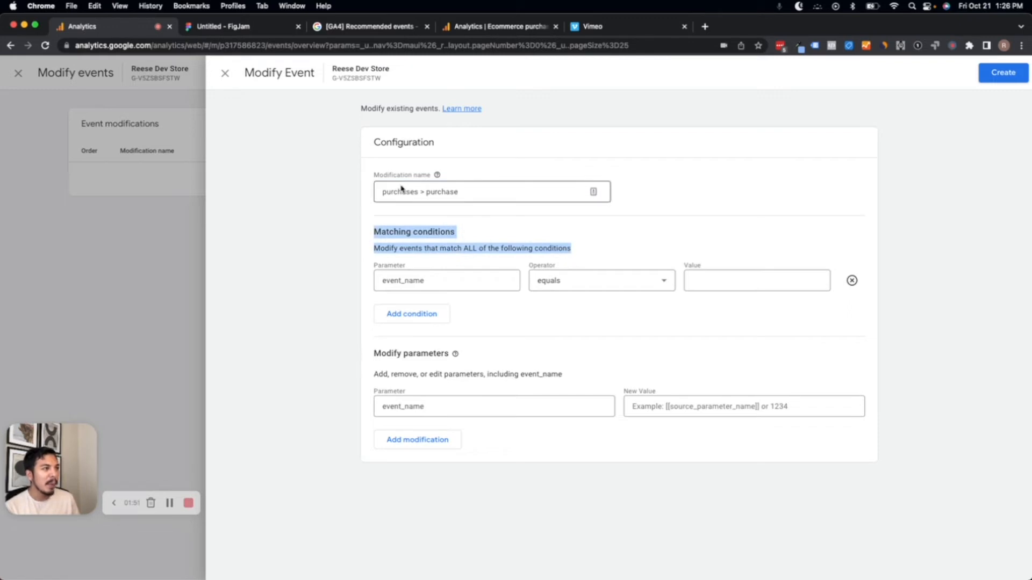
pyautogui.doubleClick(399, 191)
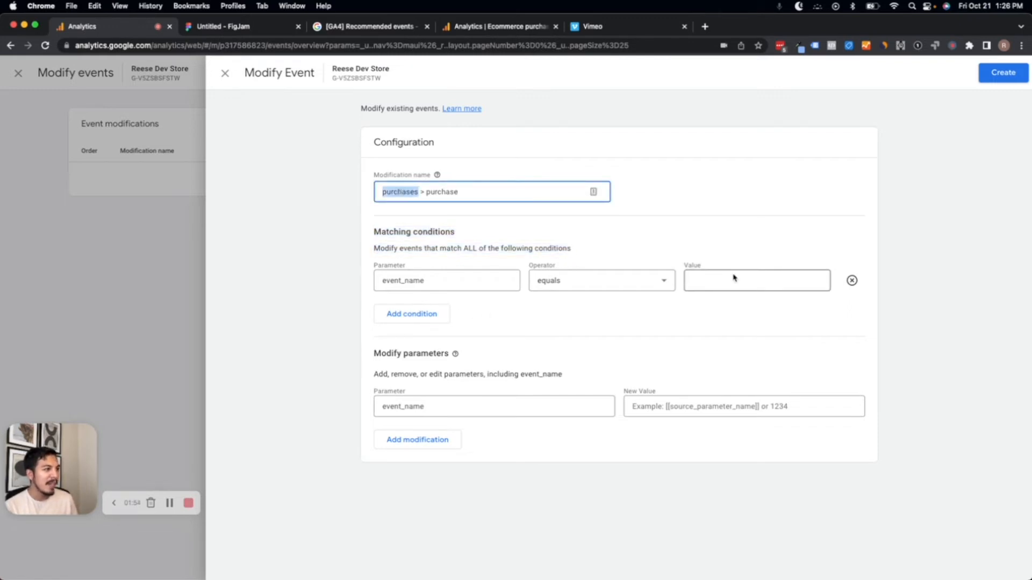
pyautogui.write('purchases')
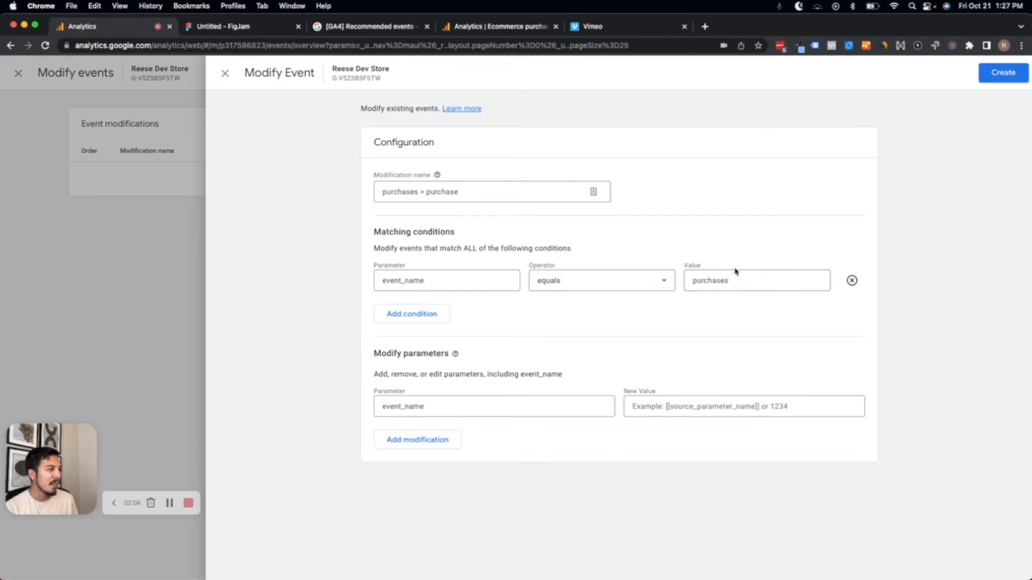
# - Set the new event_name value to 'purchase' and create the modification
pyautogui.write('purchase')
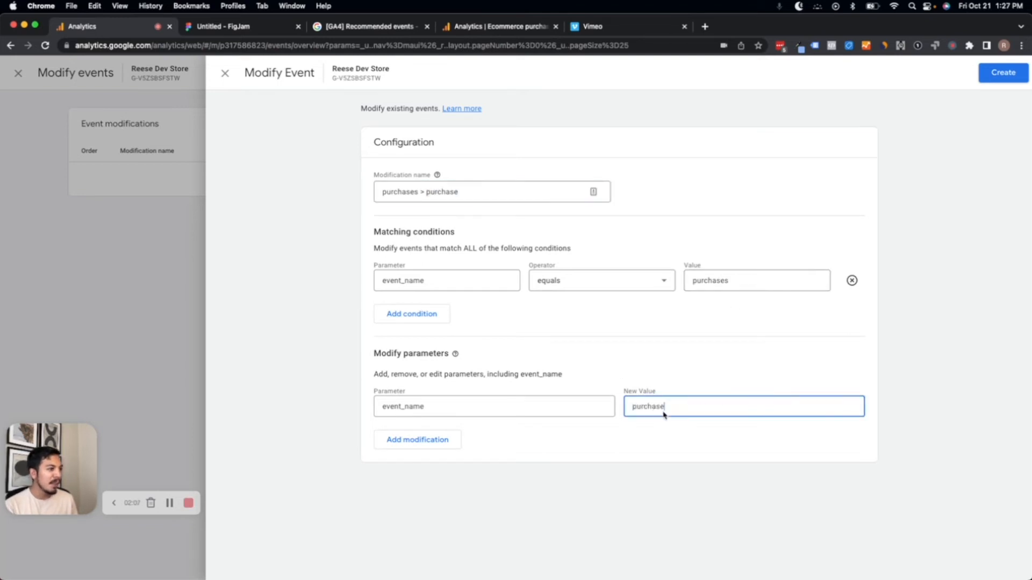
pyautogui.click(224, 72)
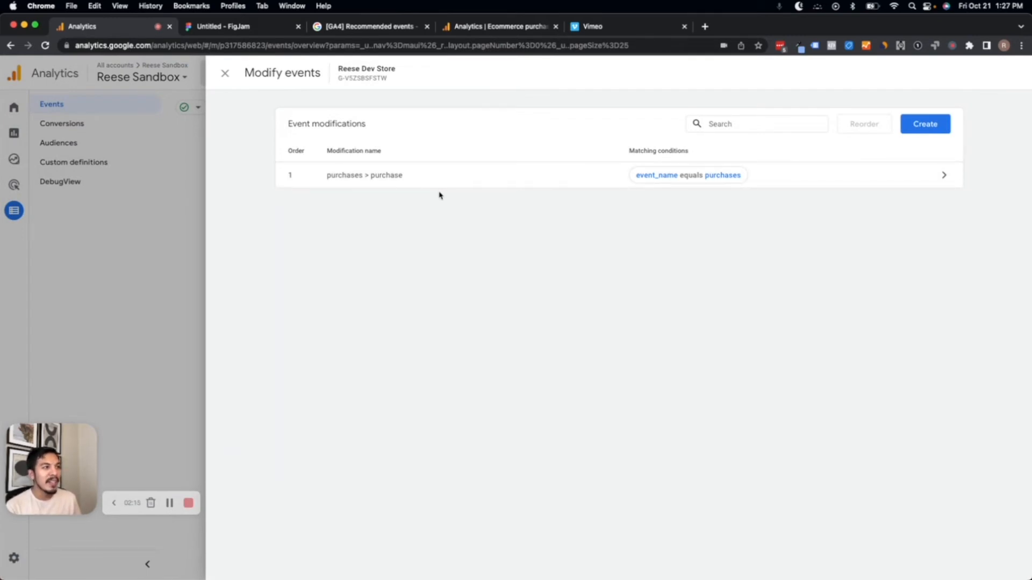
pyautogui.moveTo(427, 198)
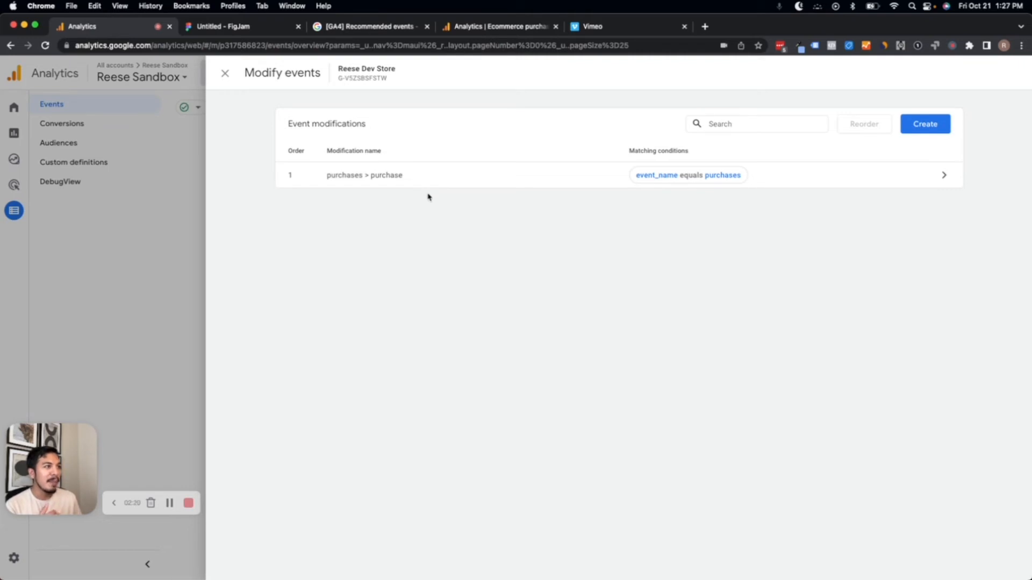
# - Return to the Ecommerce purchases report, which still shows no data
pyautogui.click(498, 25)
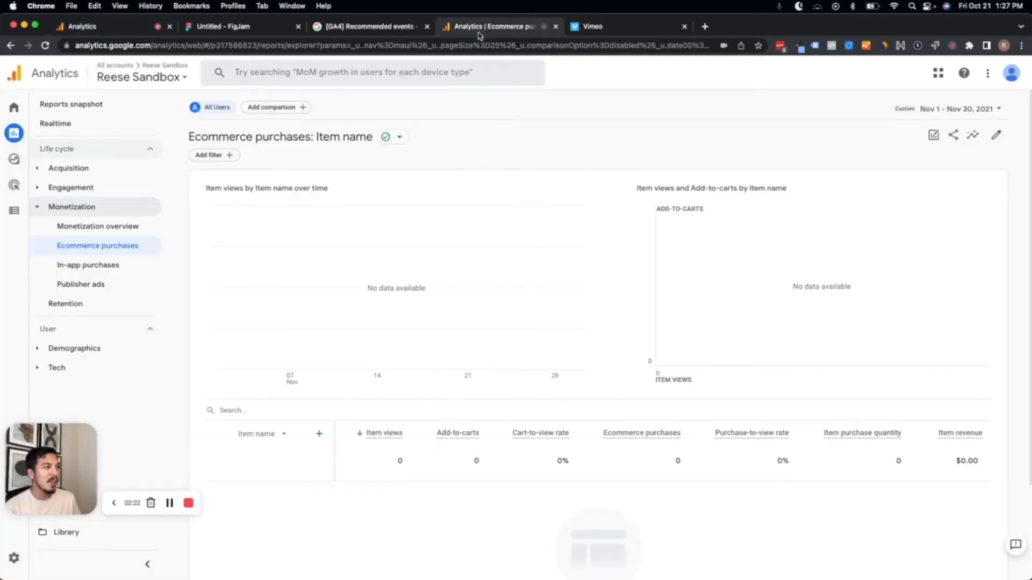
pyautogui.moveTo(487, 144)
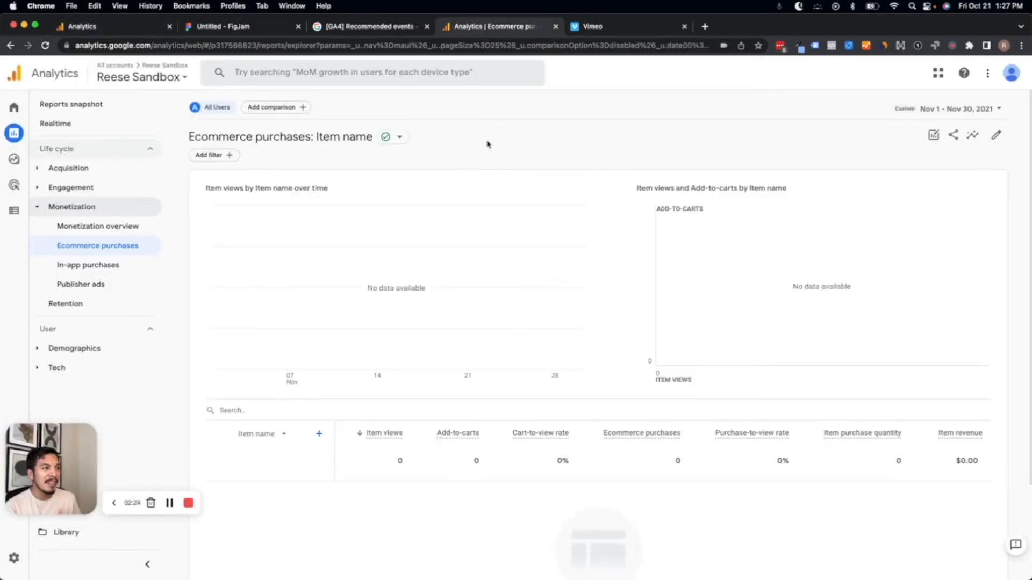
pyautogui.moveTo(393, 267)
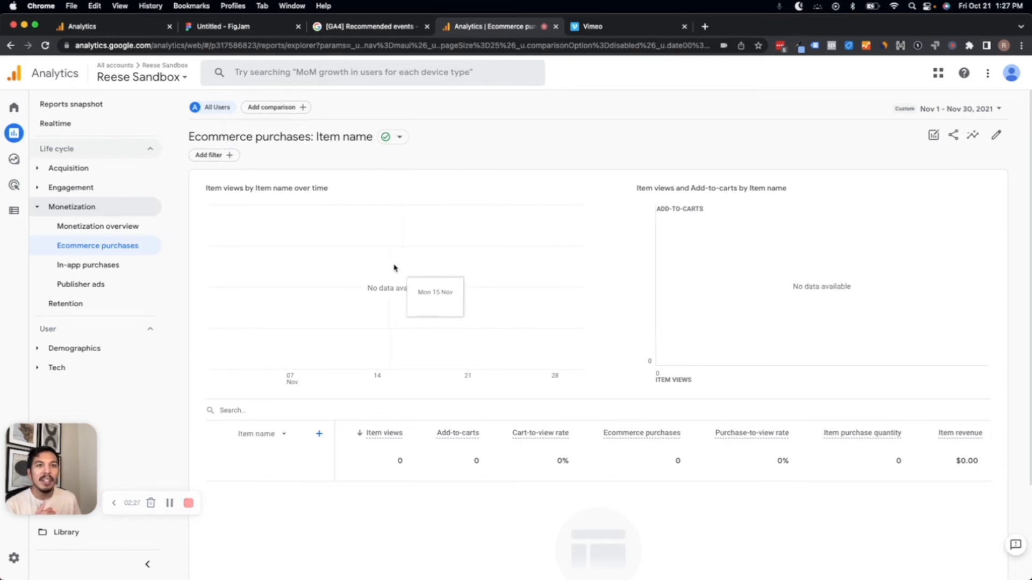
pyautogui.moveTo(397, 266)
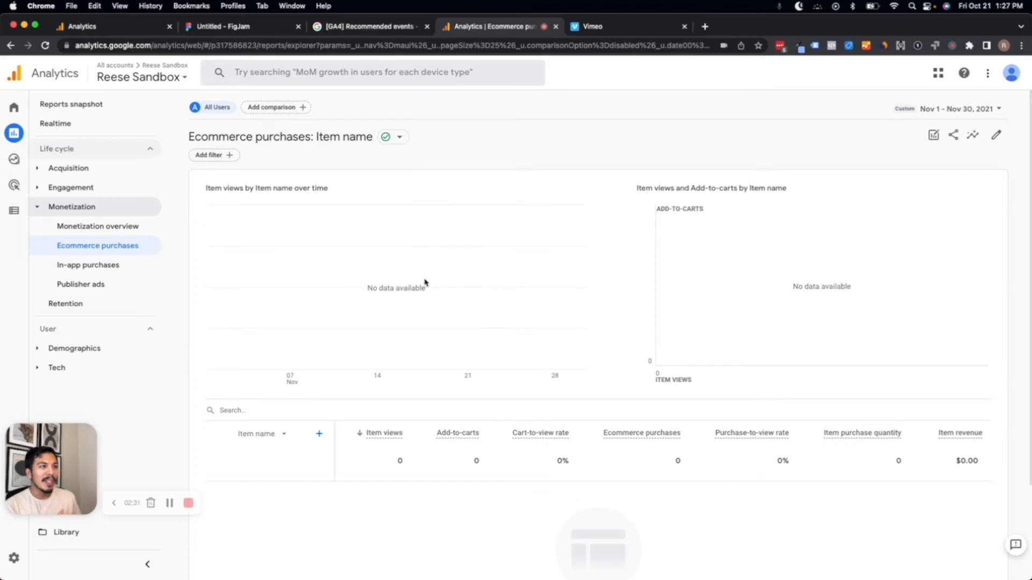
pyautogui.moveTo(428, 279)
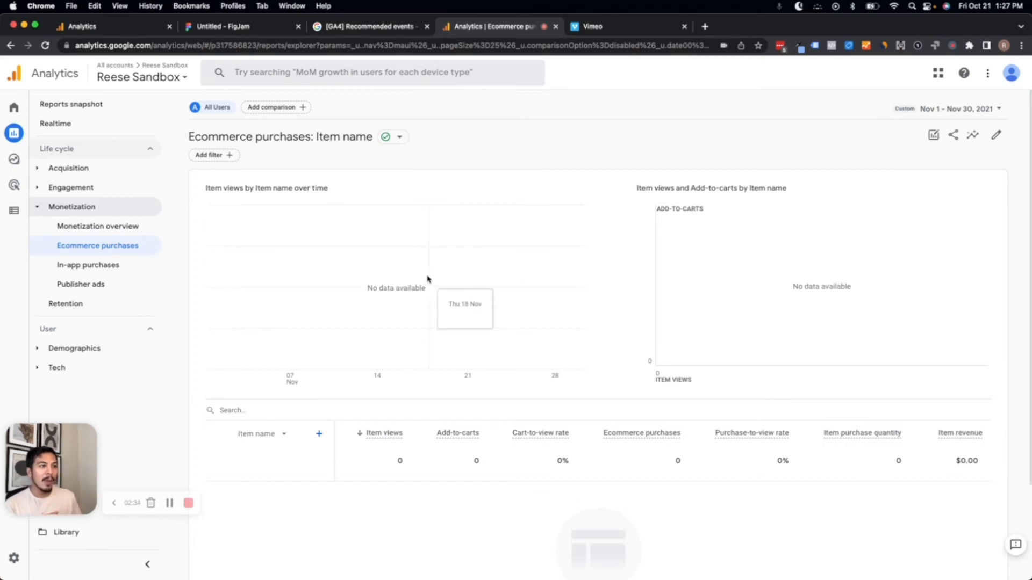
pyautogui.moveTo(421, 282)
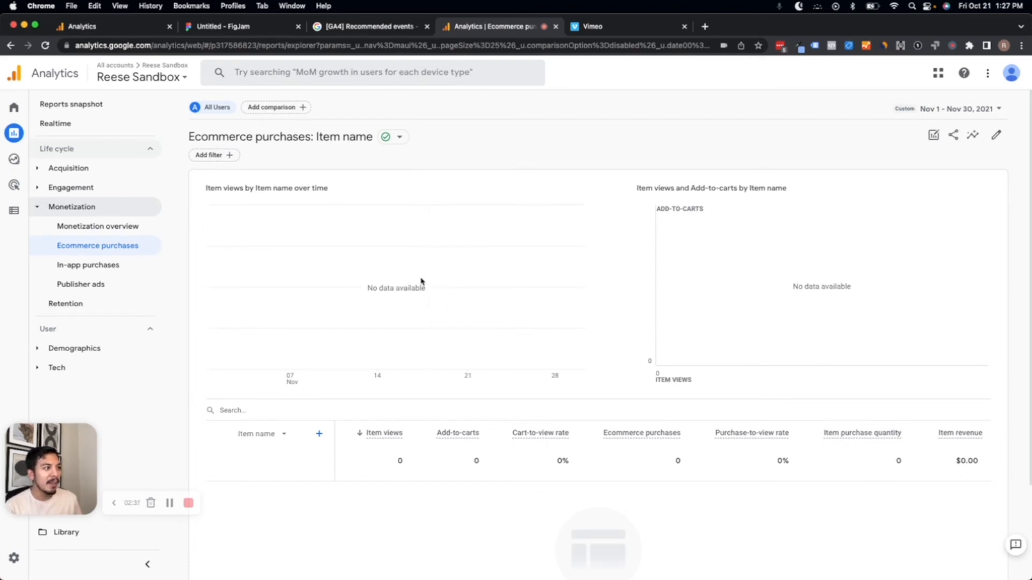
pyautogui.moveTo(438, 259)
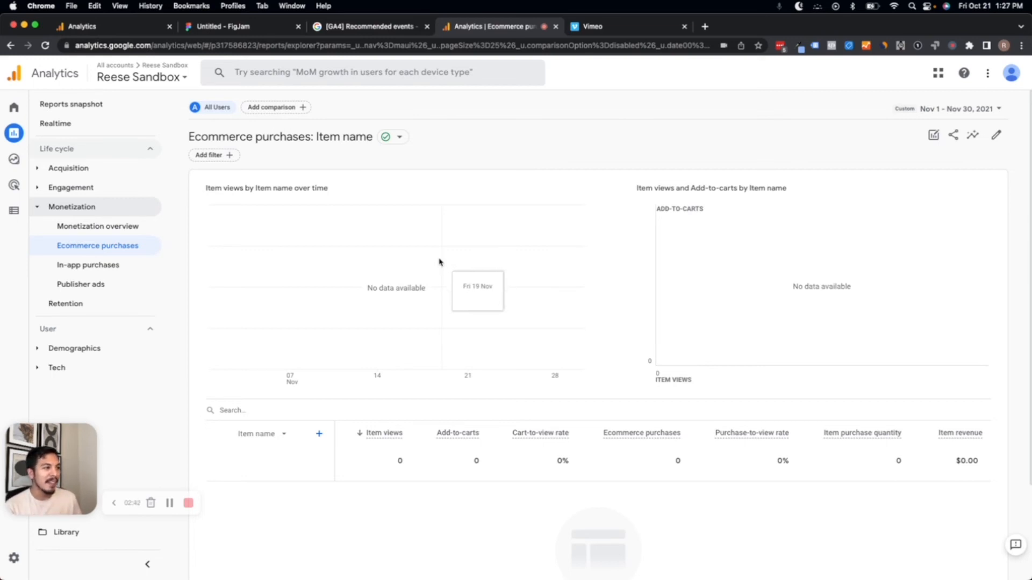
pyautogui.moveTo(217, 40)
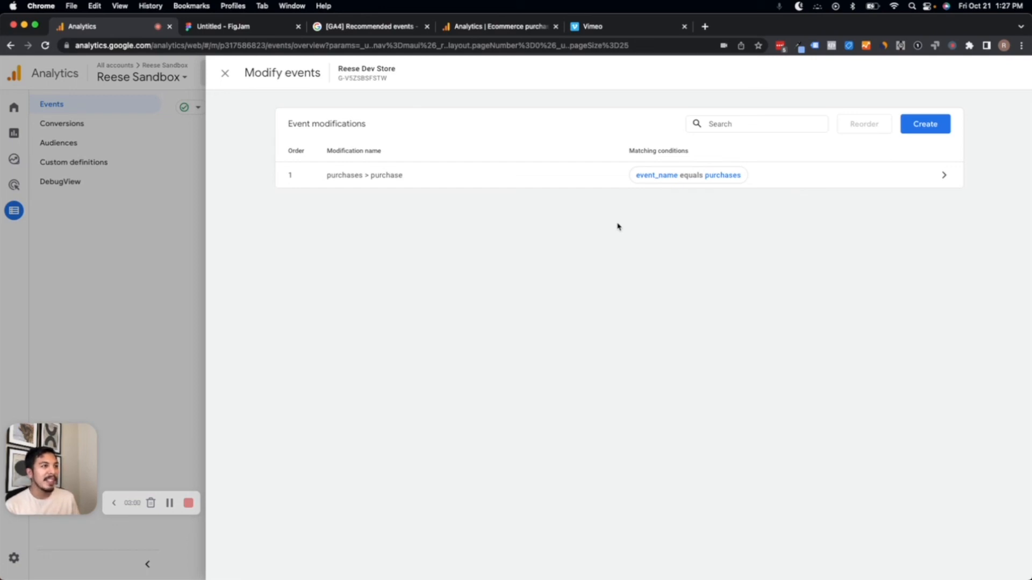
pyautogui.moveTo(612, 212)
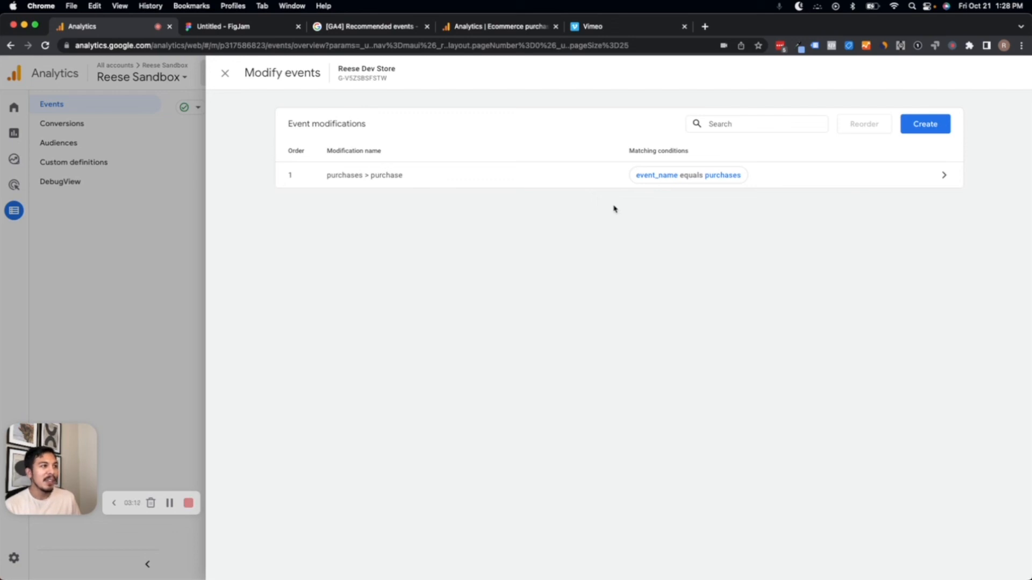
pyautogui.moveTo(533, 211)
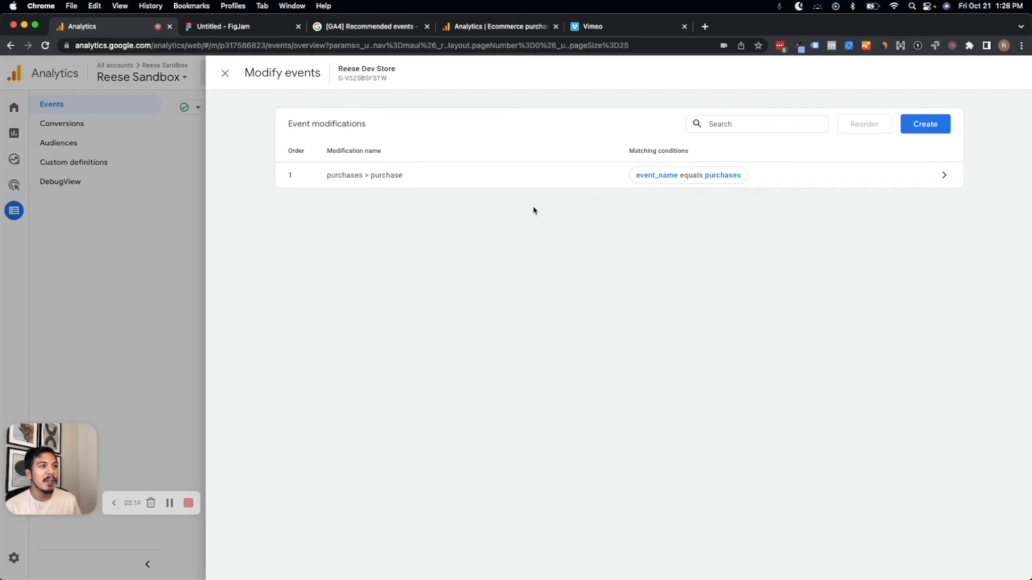